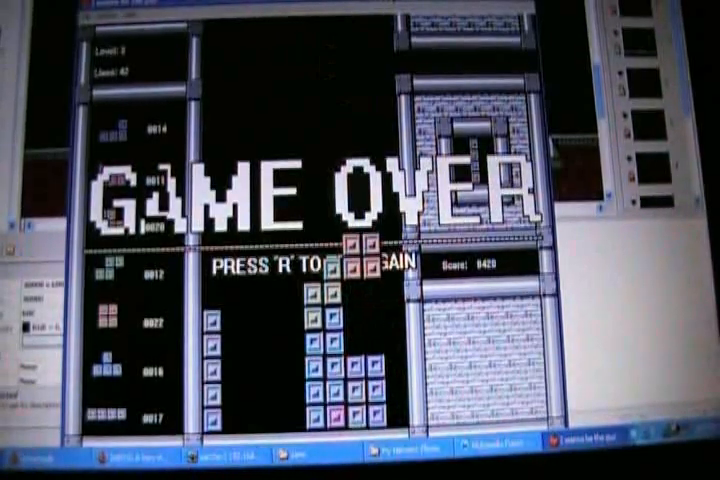
{"action": "key", "text": "r"}
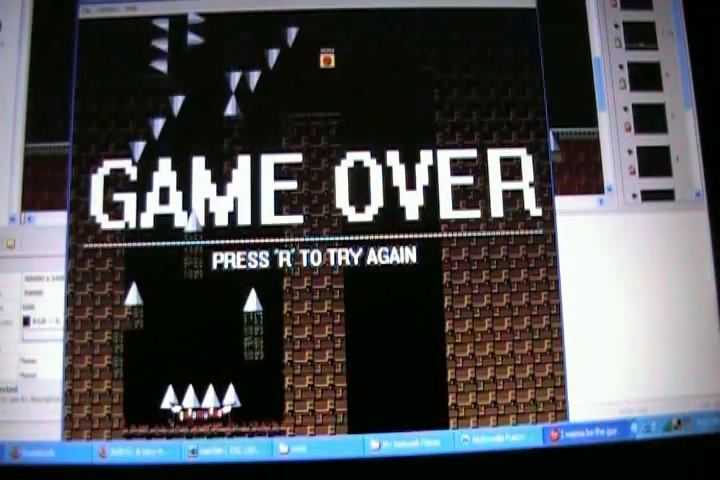
{"action": "key", "text": "r"}
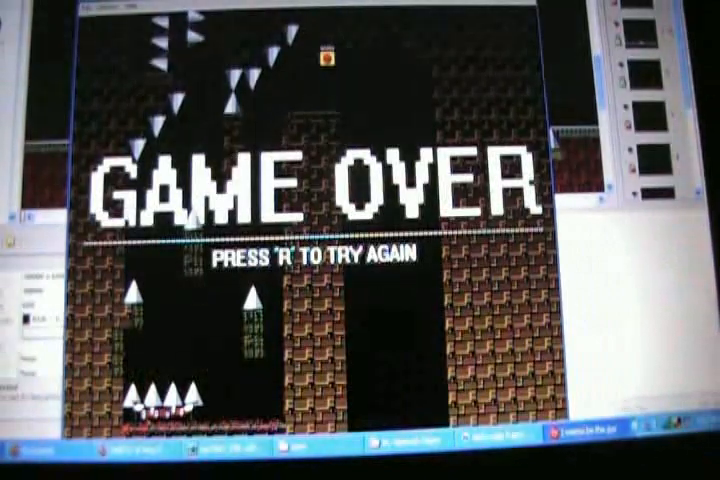
{"action": "key", "text": "r"}
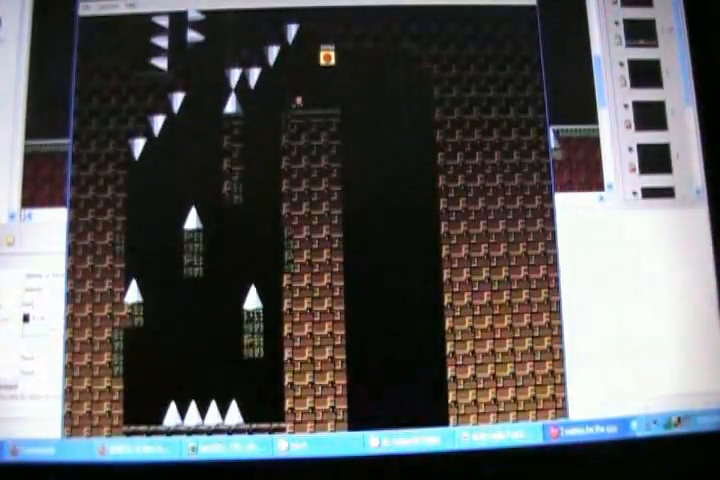